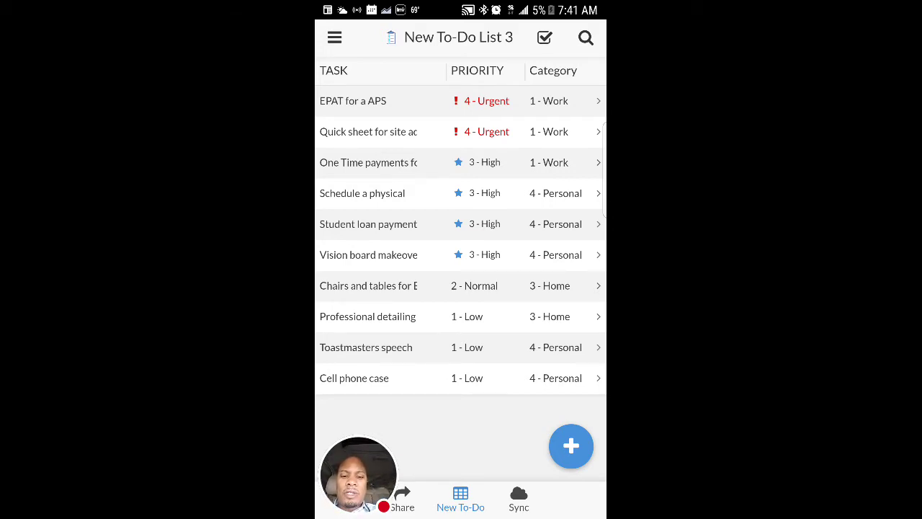
Start a new to-do task and set its priority to 3 - High
{"action": "left_click", "coordinate": [571, 447]}
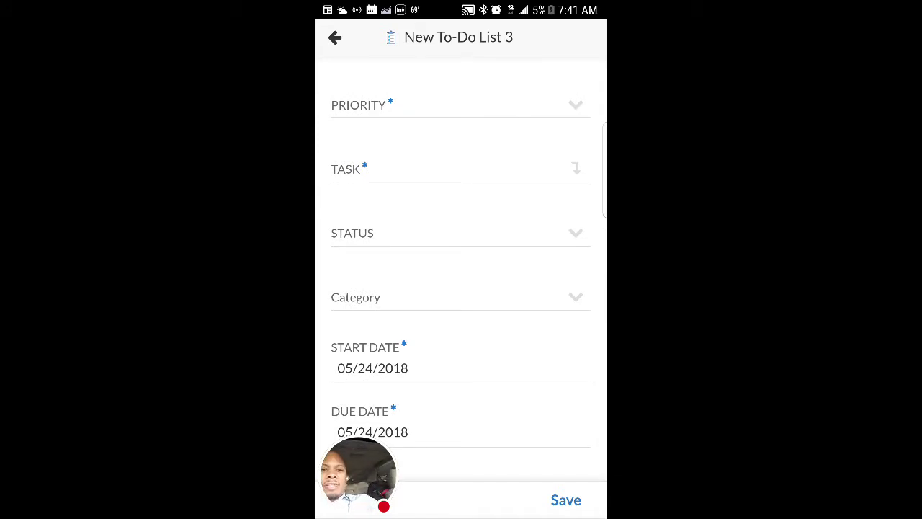
{"action": "left_click", "coordinate": [461, 104]}
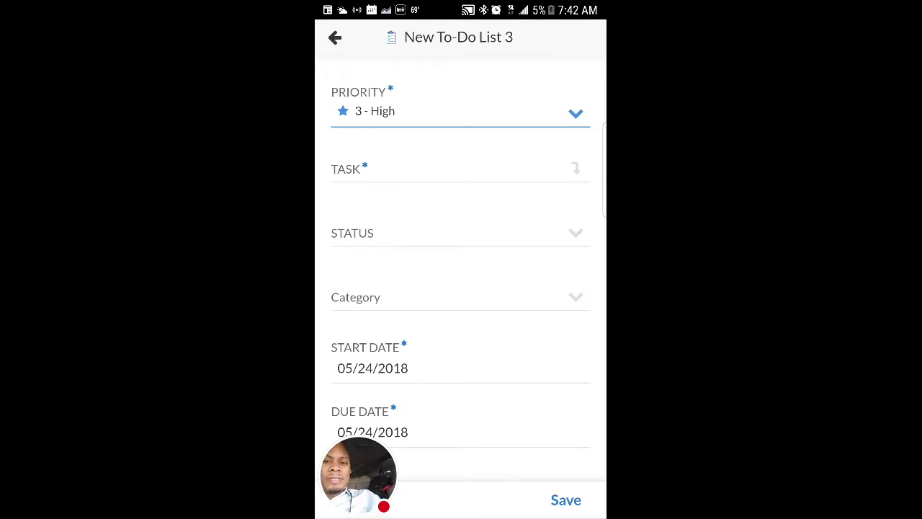
Enter the task description 'Go to the store to get milk' and move on to the status field
{"action": "left_click", "coordinate": [461, 168]}
{"action": "type", "text": "Go to"}
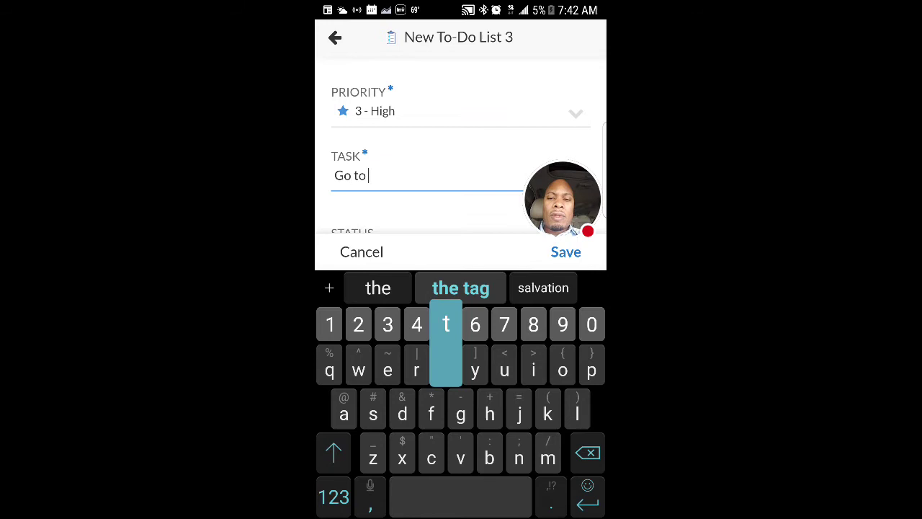
{"action": "left_click", "coordinate": [378, 288]}
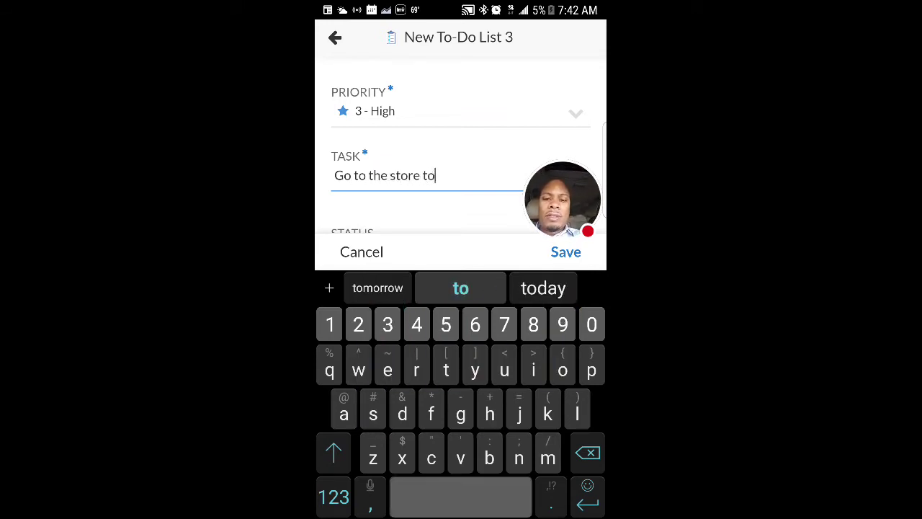
{"action": "type", "text": "get milk"}
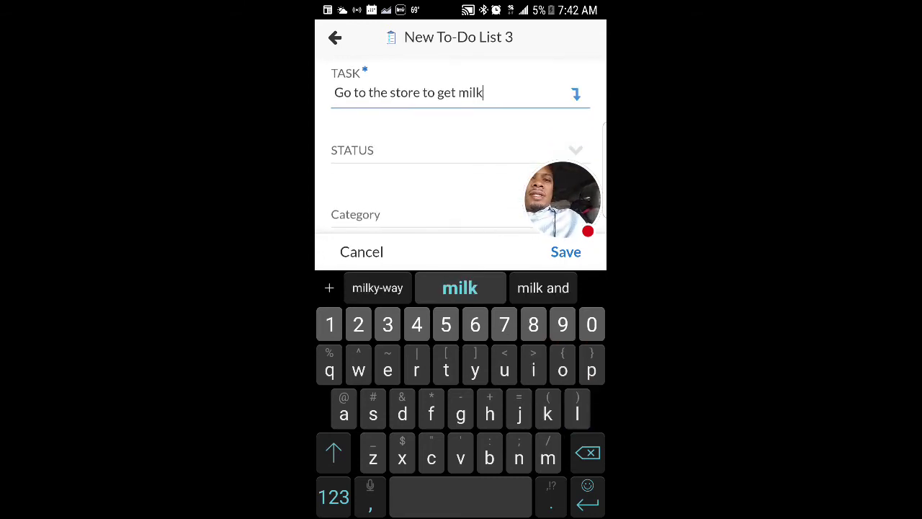
{"action": "left_click", "coordinate": [460, 150]}
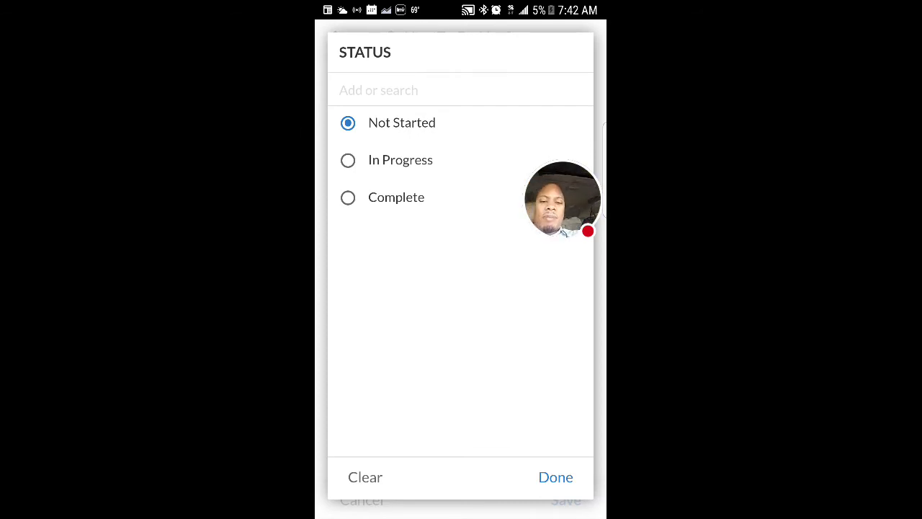
Set status Not Started, category 4 - Personal and due date 05/26/2018
{"action": "left_click", "coordinate": [556, 476]}
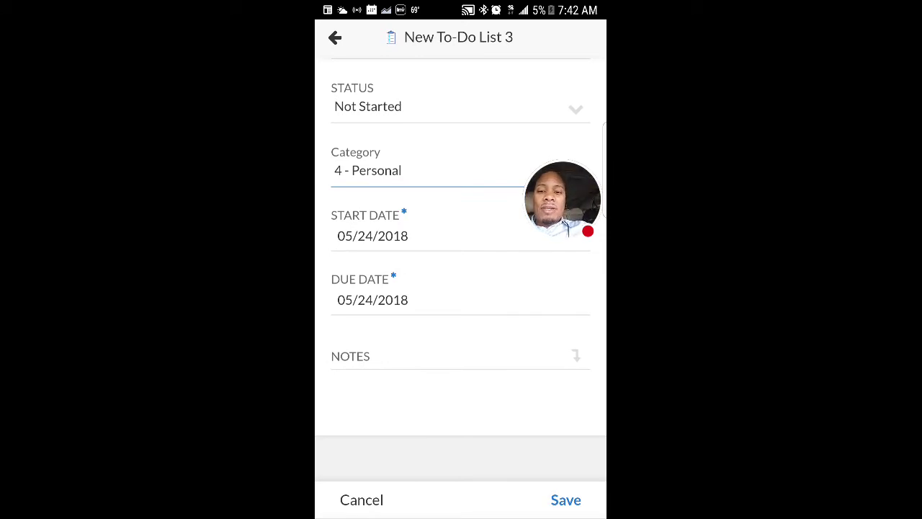
{"action": "left_click", "coordinate": [371, 236]}
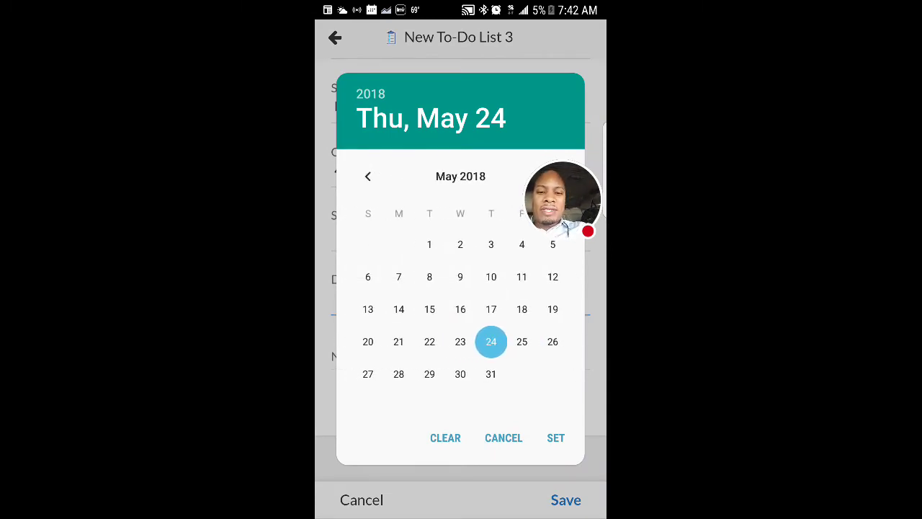
{"action": "left_click", "coordinate": [556, 438]}
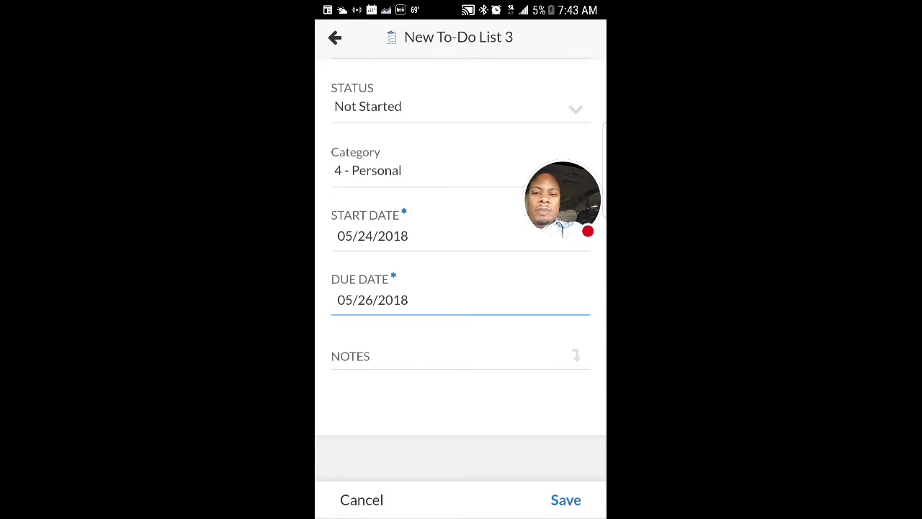
{"action": "left_click", "coordinate": [460, 355]}
{"action": "type", "text": "Pick up the"}
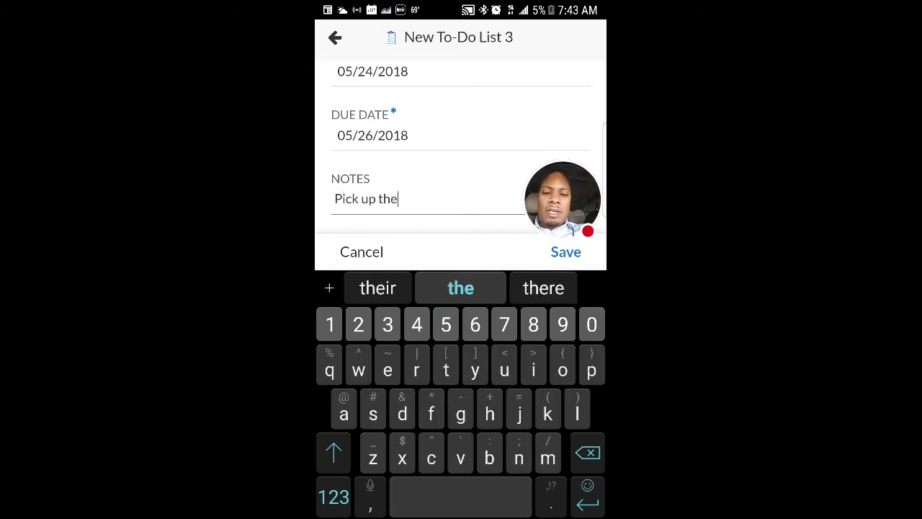
Add the note 'Pick up the organic milk not the regular whole milk.' and save the task
{"action": "type", "text": "organic milk"}
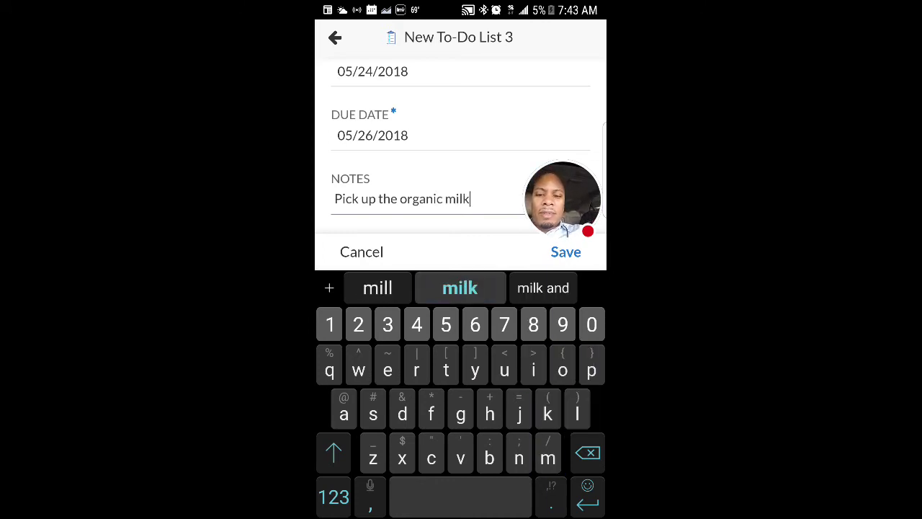
{"action": "type", "text": "not the regular whole milk."}
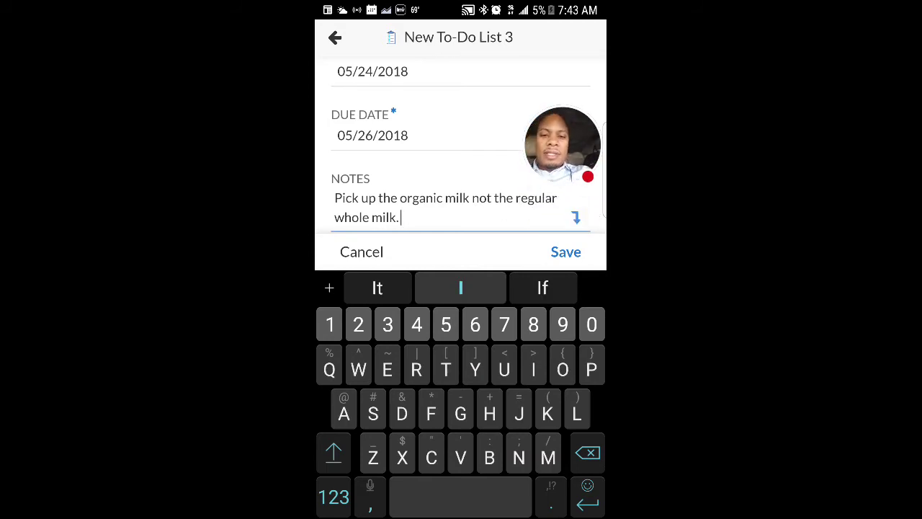
{"action": "left_click", "coordinate": [565, 251]}
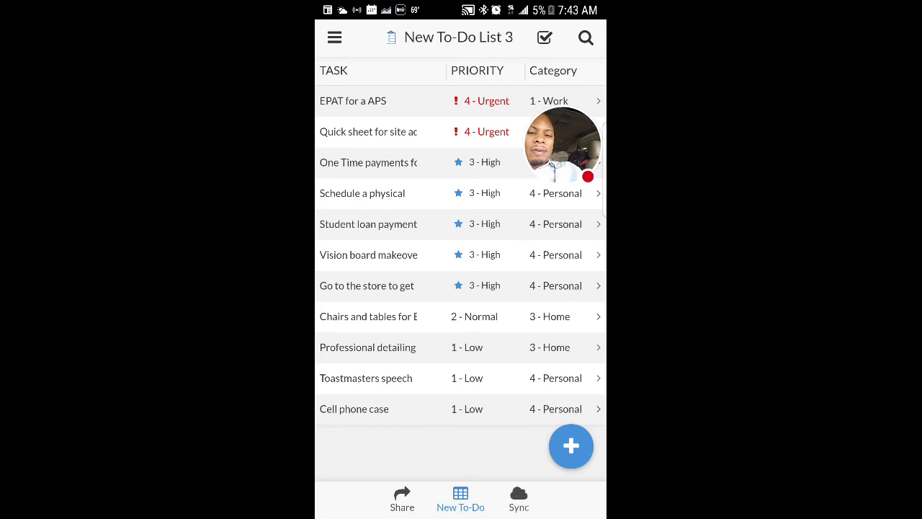
Edit the milk task to priority 4 - Urgent and save it
{"action": "left_click", "coordinate": [368, 285]}
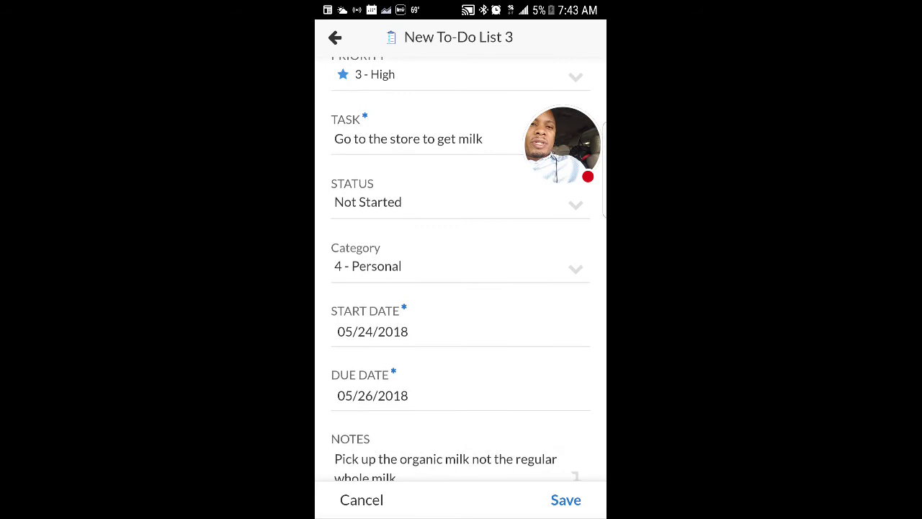
{"action": "left_click", "coordinate": [459, 75]}
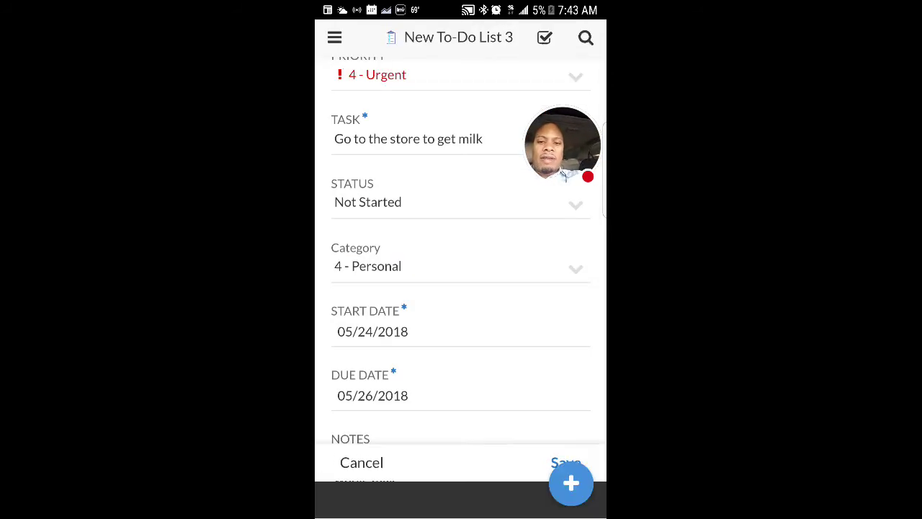
{"action": "left_click", "coordinate": [566, 461]}
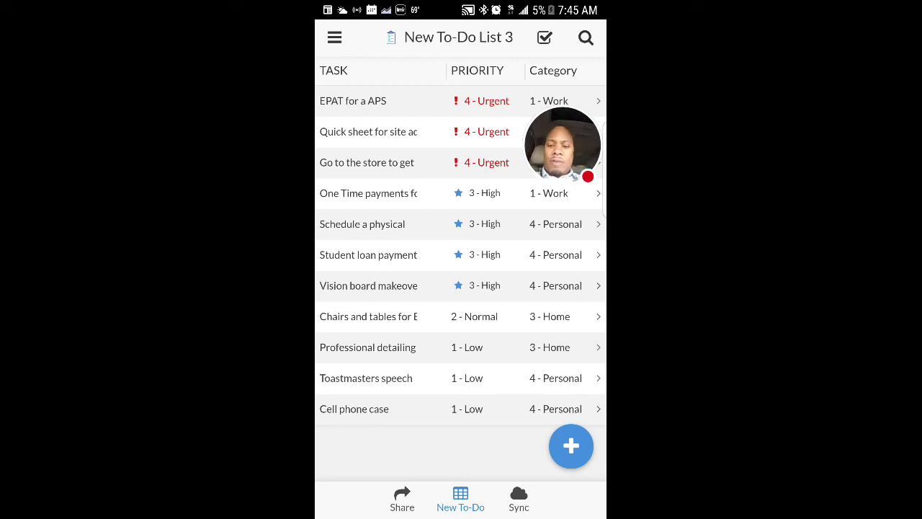
Show the About page for New To-Do List 3 from the navigation menu
{"action": "left_click", "coordinate": [335, 37]}
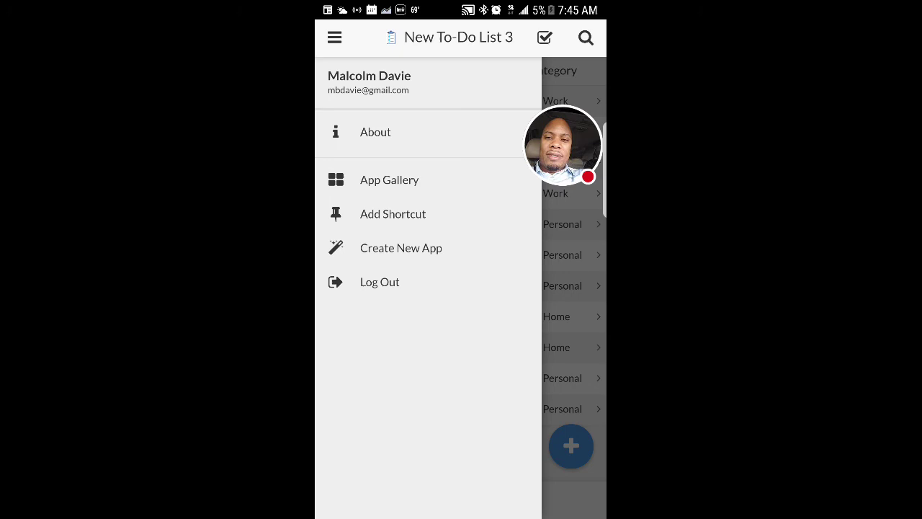
{"action": "left_click", "coordinate": [374, 133]}
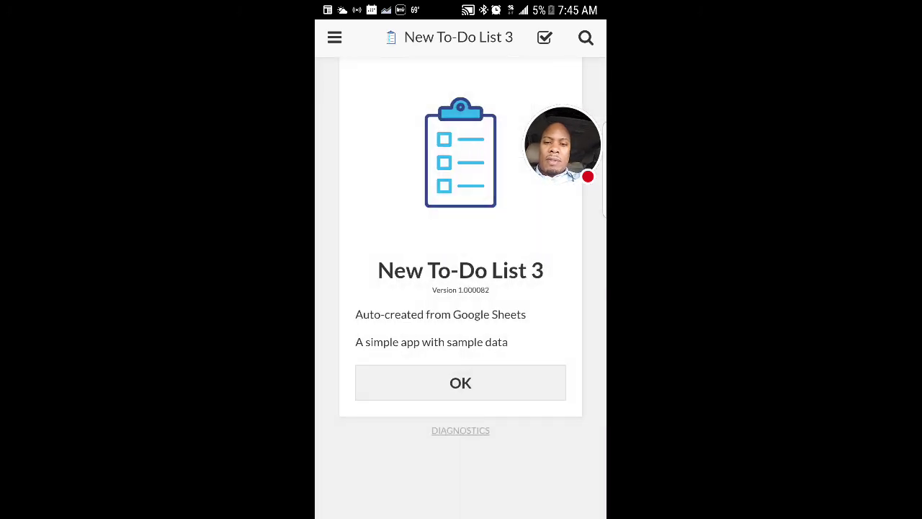